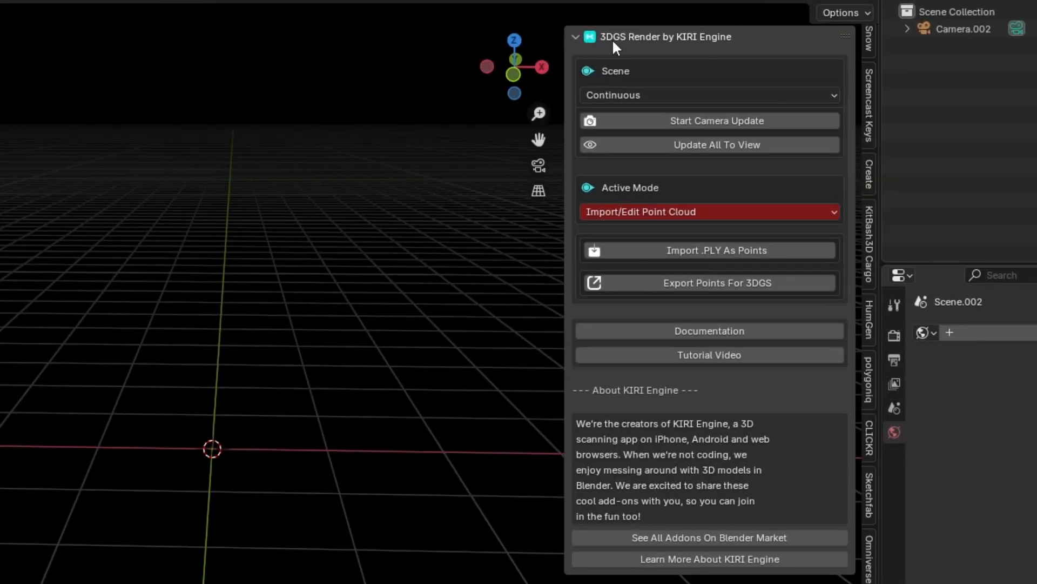
Set Active Mode to Import 3DGS and import the vase PLY as splats with Z-up auto rotate.
{"action": "left_click", "coordinate": [708, 211]}
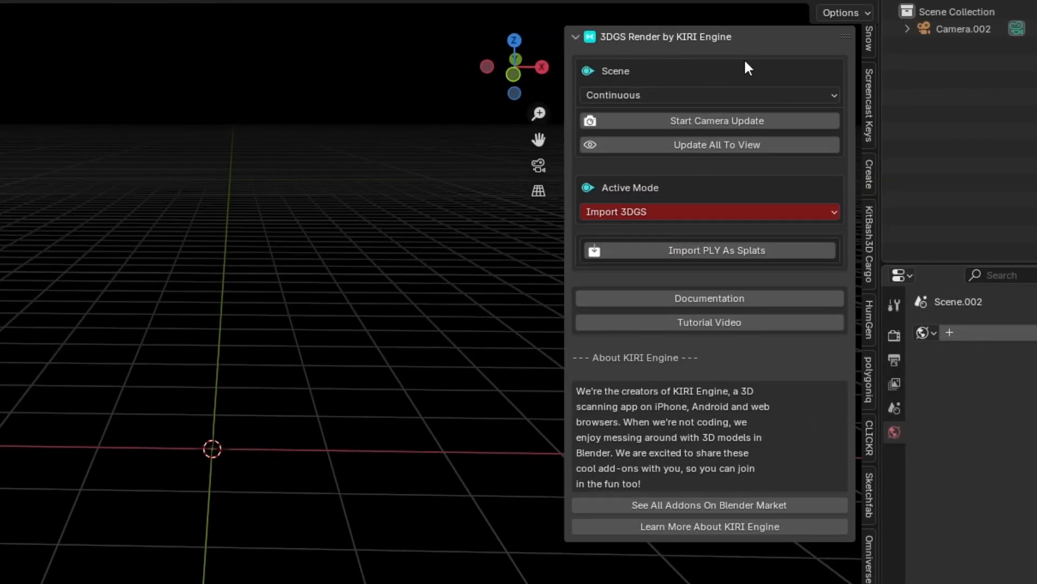
{"action": "mouse_move", "coordinate": [653, 260]}
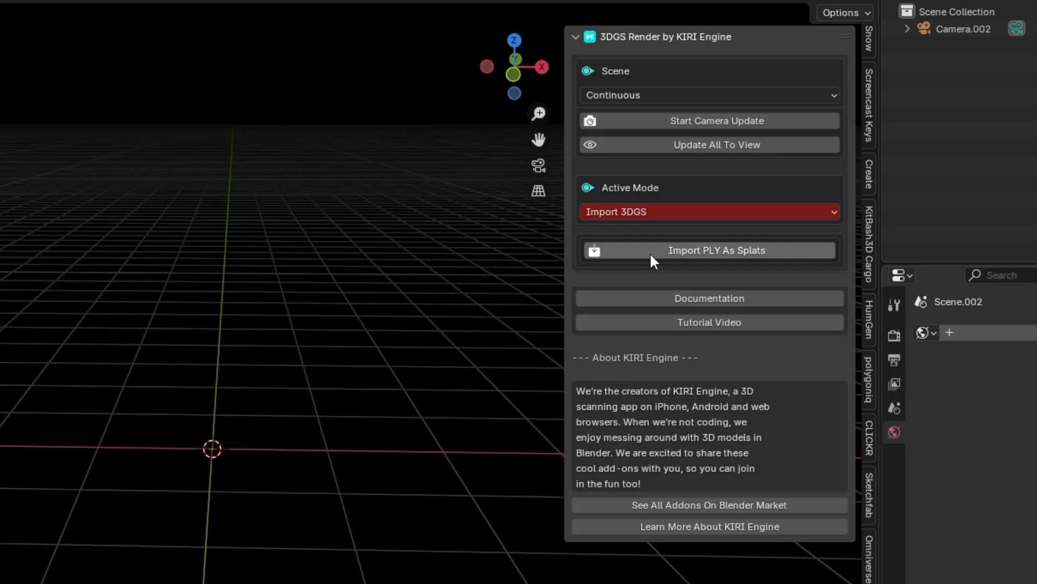
{"action": "left_click", "coordinate": [709, 250]}
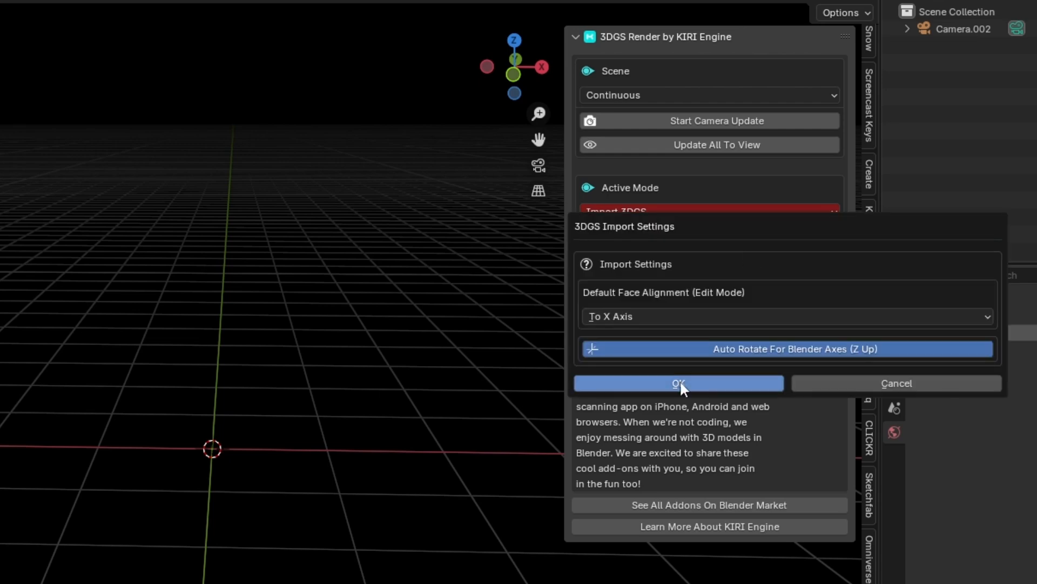
{"action": "left_click", "coordinate": [678, 382]}
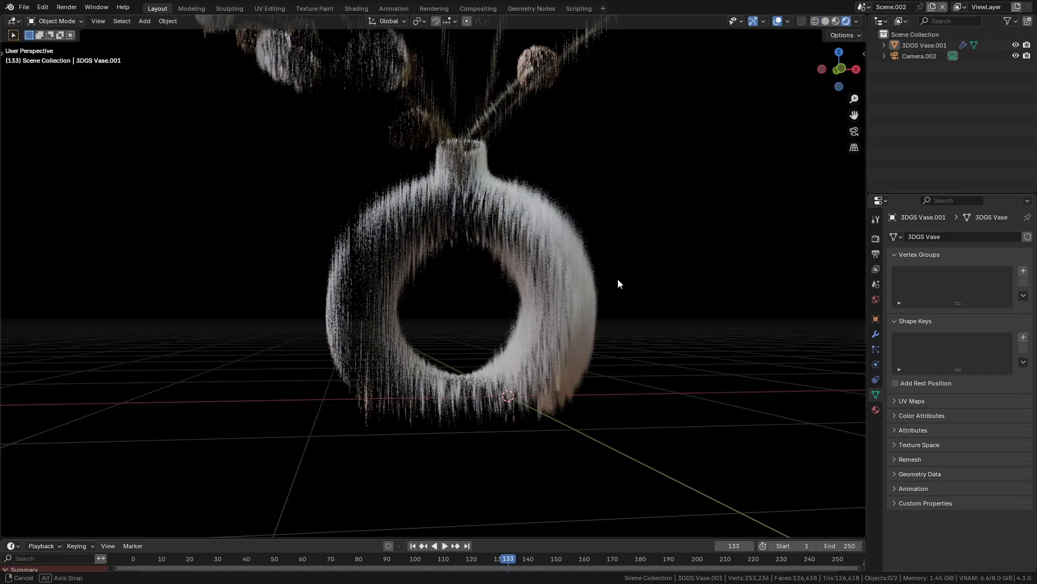
Set the vase splat's update mode to Enable Camera Updates and start camera updates.
{"action": "left_click", "coordinate": [859, 493]}
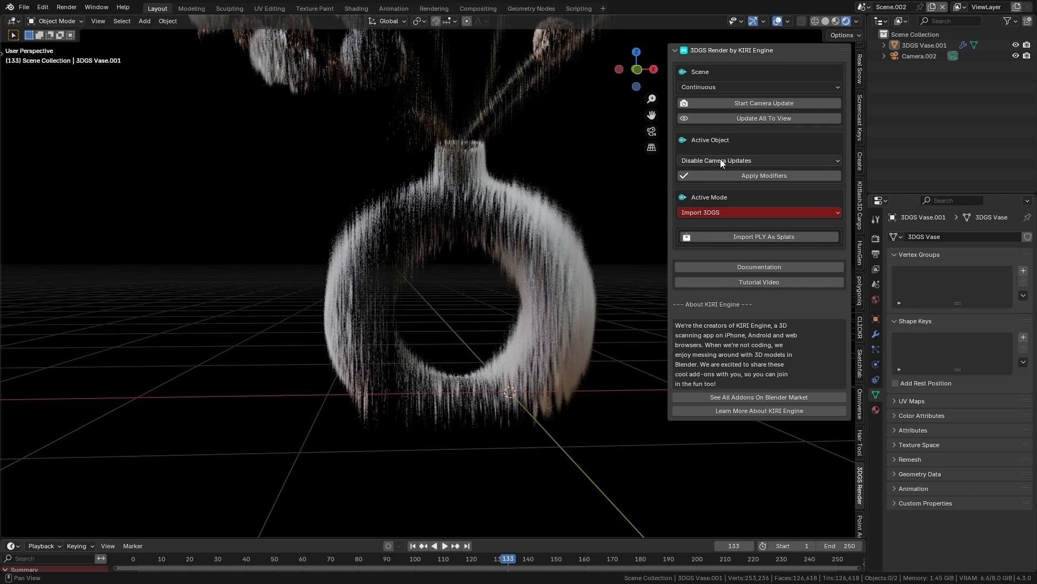
{"action": "left_click", "coordinate": [758, 160]}
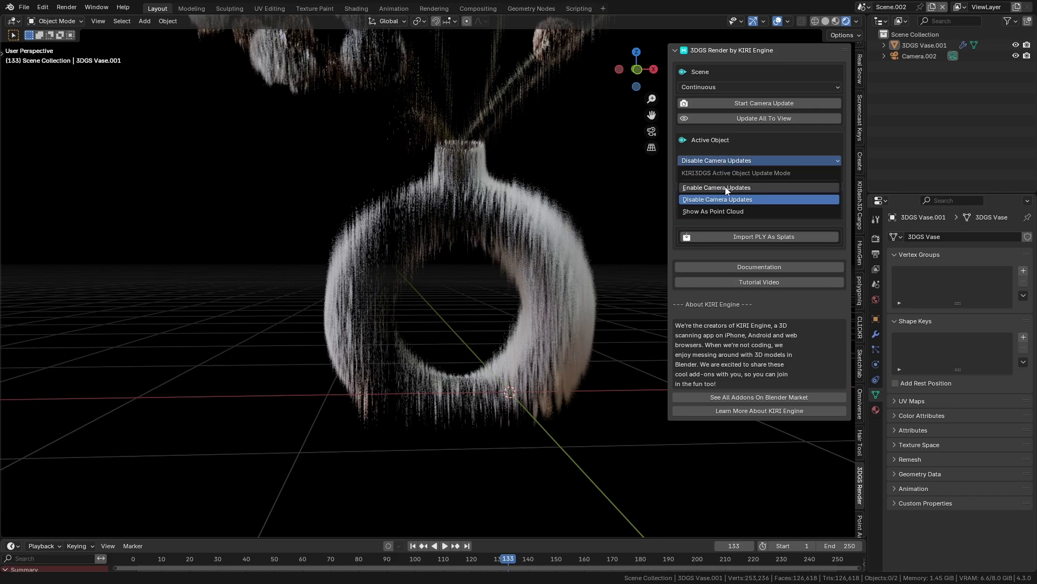
{"action": "left_click", "coordinate": [716, 188]}
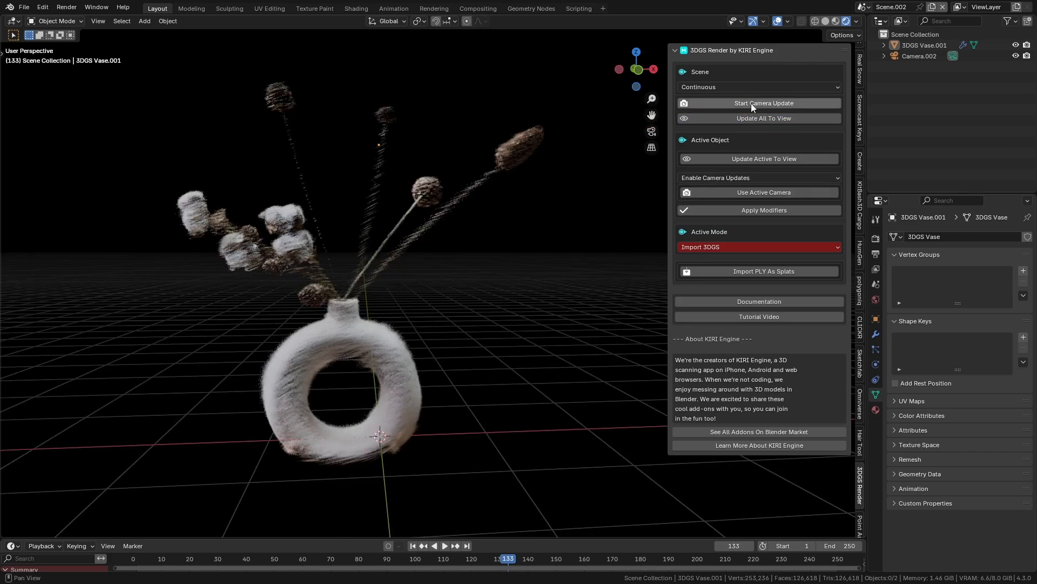
{"action": "left_click", "coordinate": [758, 103]}
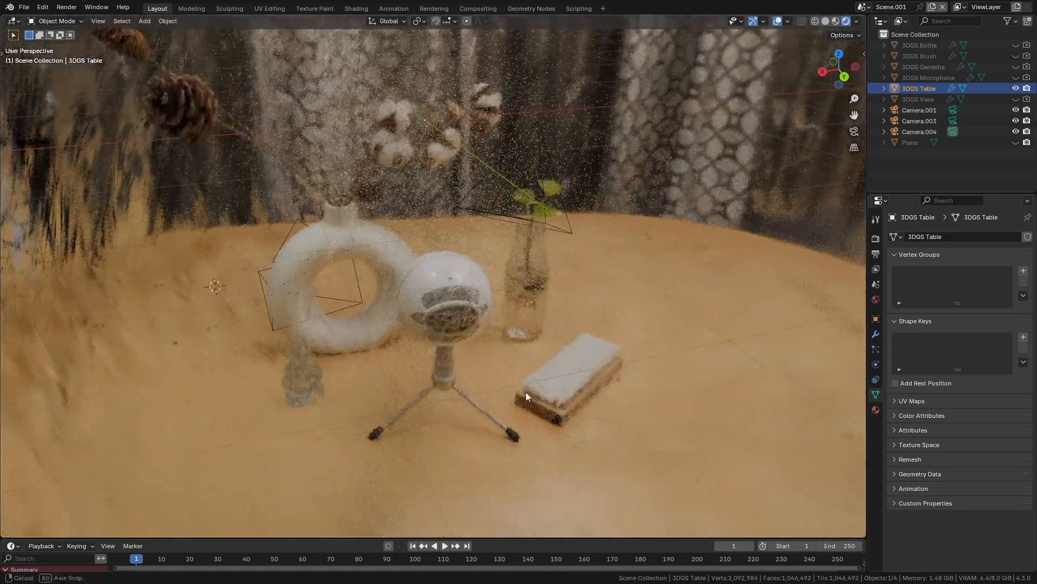
Select Camera.003 and Camera.001 to inspect the cameras around the table objects.
{"action": "left_click", "coordinate": [919, 121]}
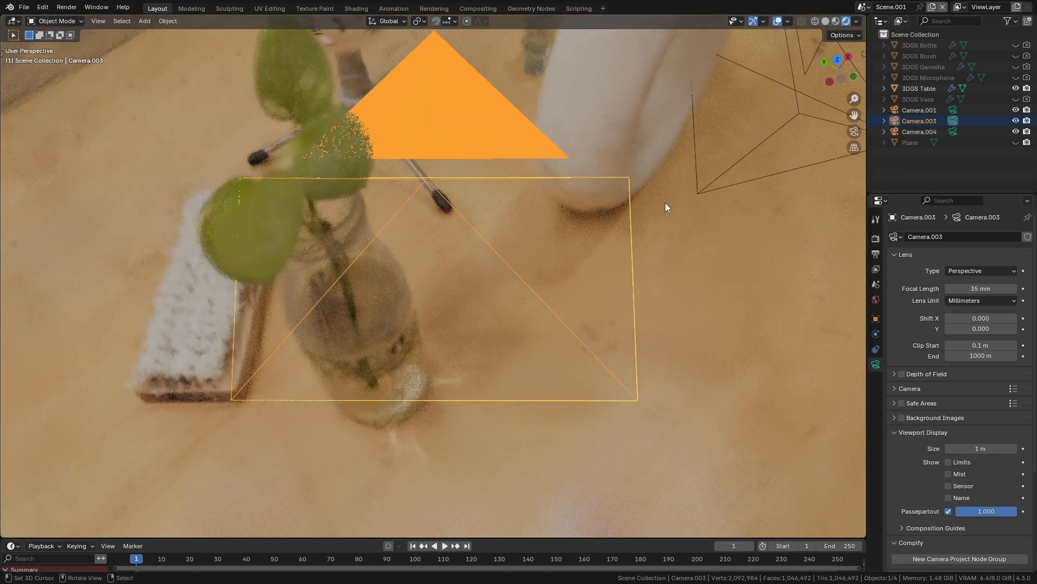
{"action": "left_click", "coordinate": [919, 109]}
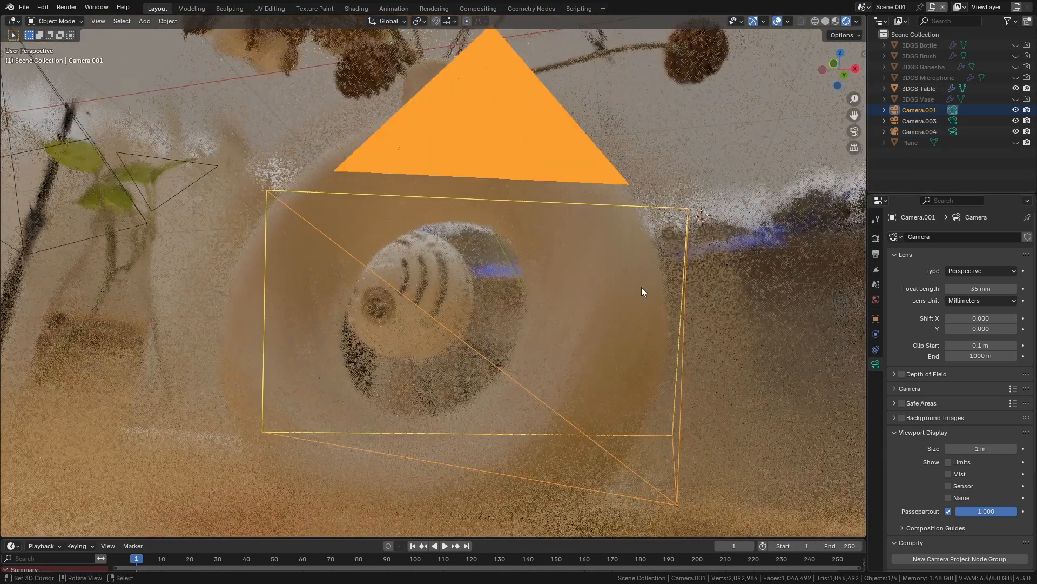